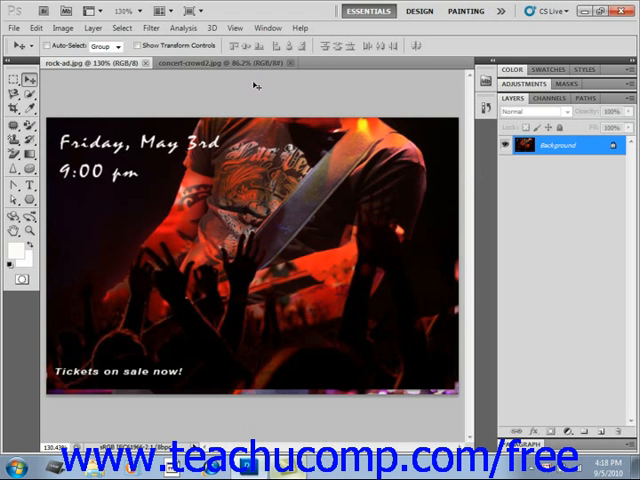
mouse_move(256, 84)
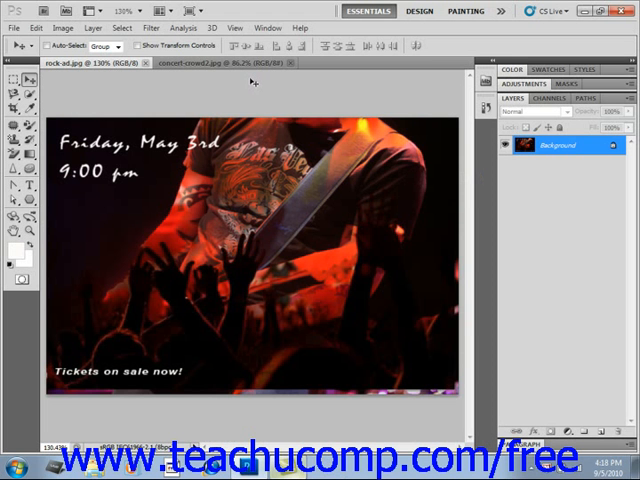
mouse_move(252, 82)
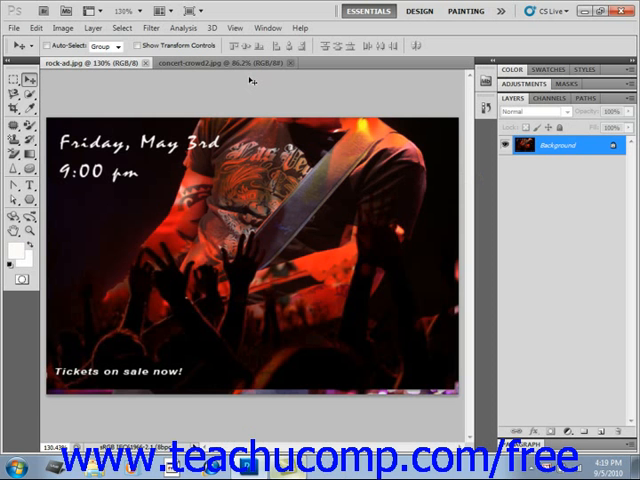
Bring up Save for Web & Devices for the concert flyer photo
click(14, 28)
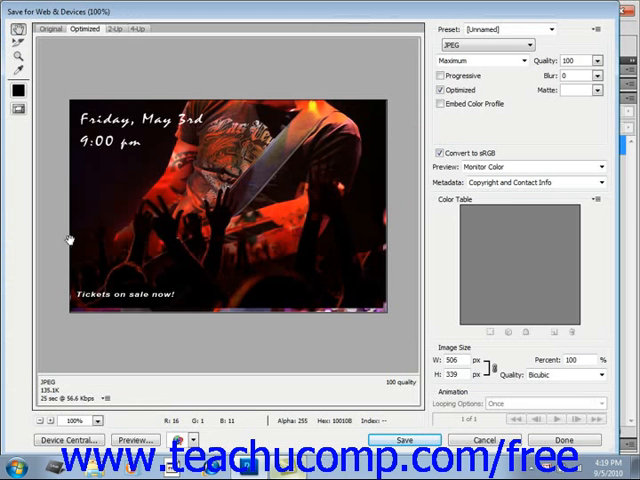
mouse_move(64, 236)
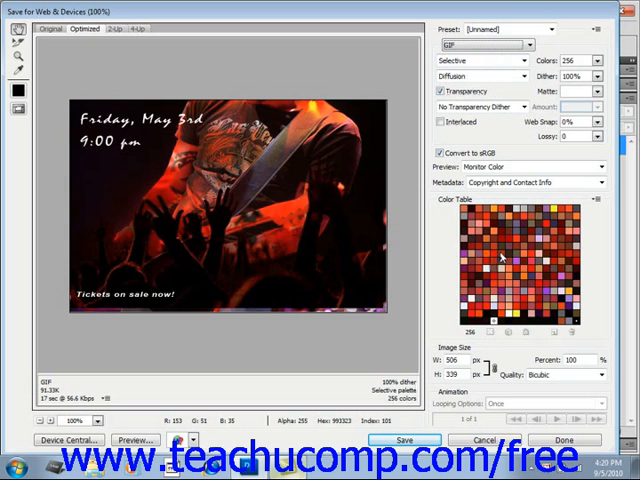
Switch the web output format from GIF to maximum-quality JPEG
click(488, 44)
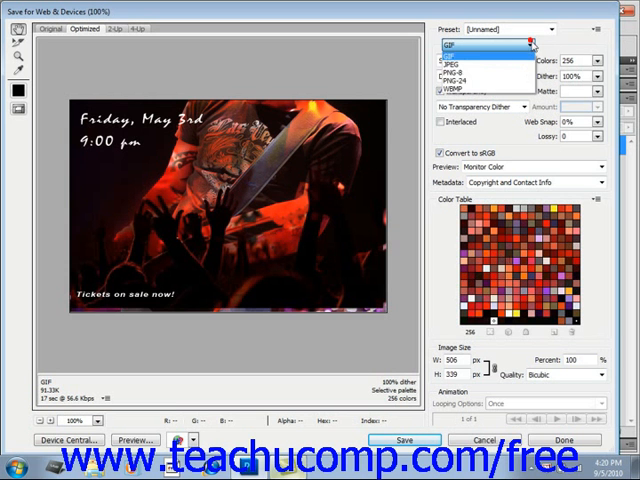
click(480, 52)
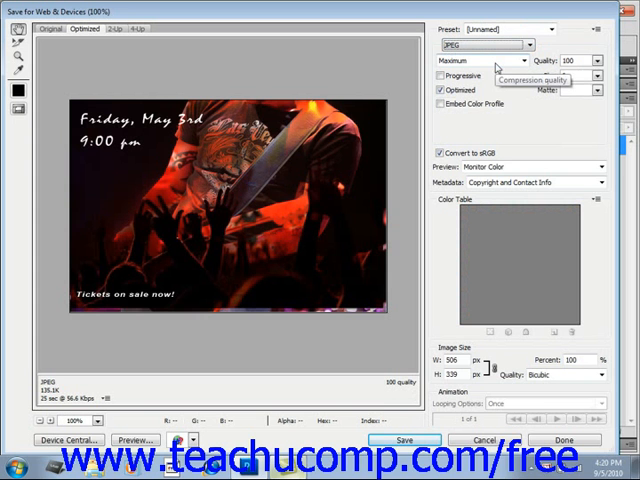
mouse_move(494, 68)
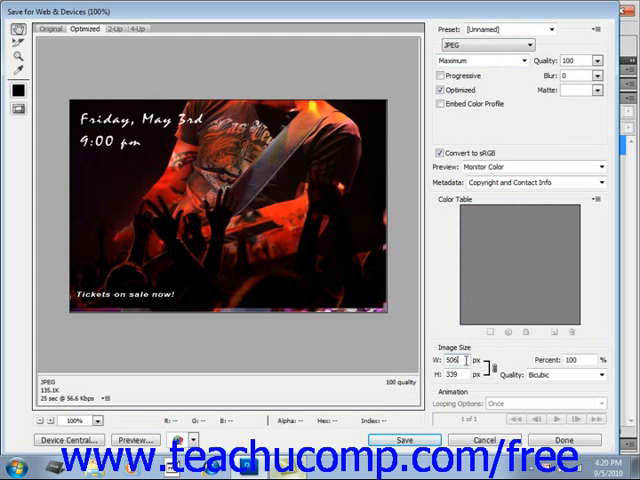
mouse_move(484, 368)
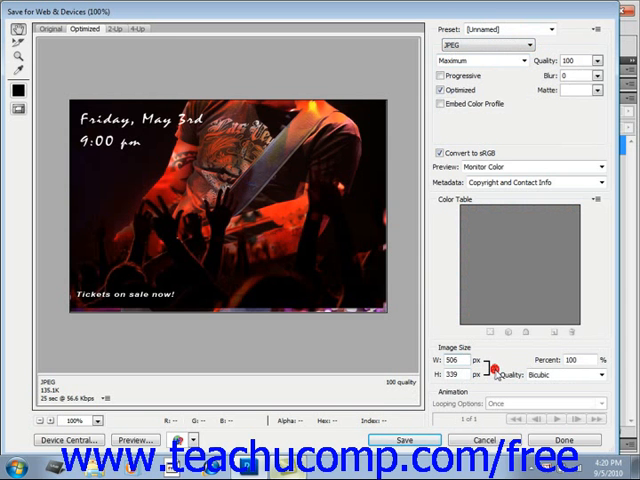
mouse_move(498, 372)
text(250)
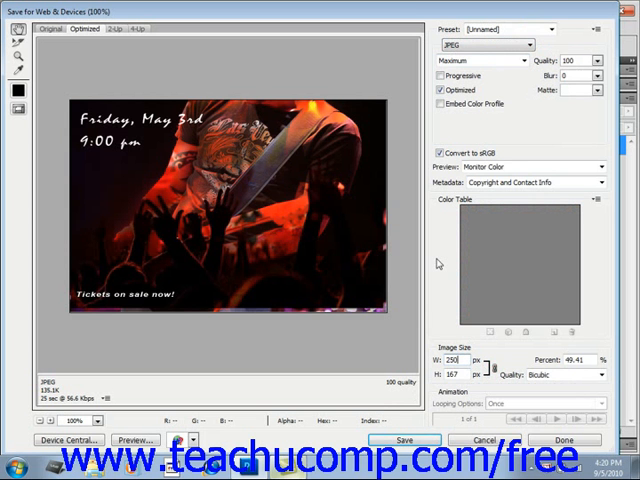
mouse_move(444, 274)
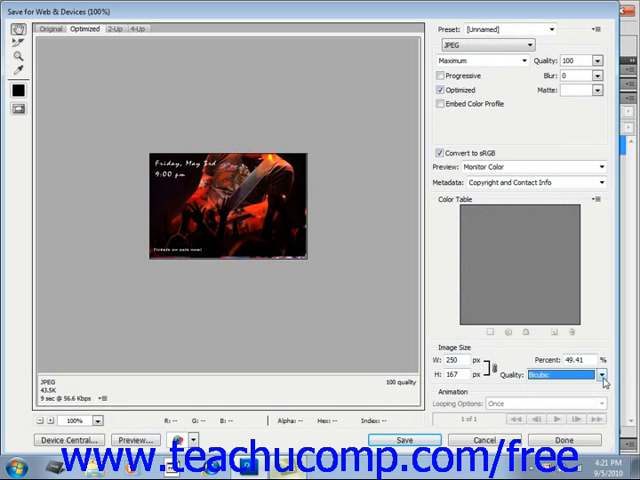
mouse_move(604, 380)
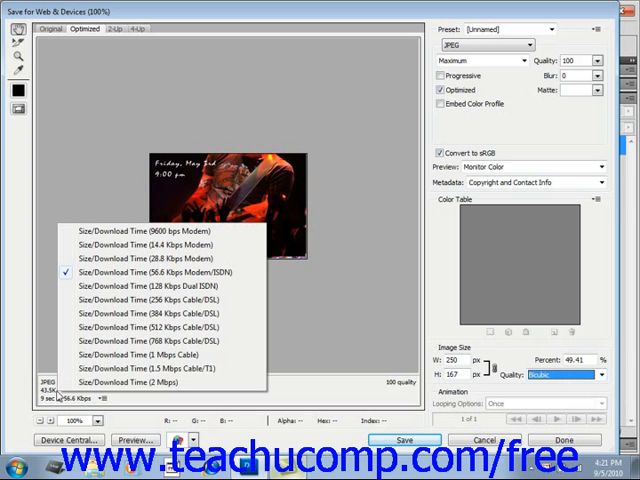
mouse_move(58, 392)
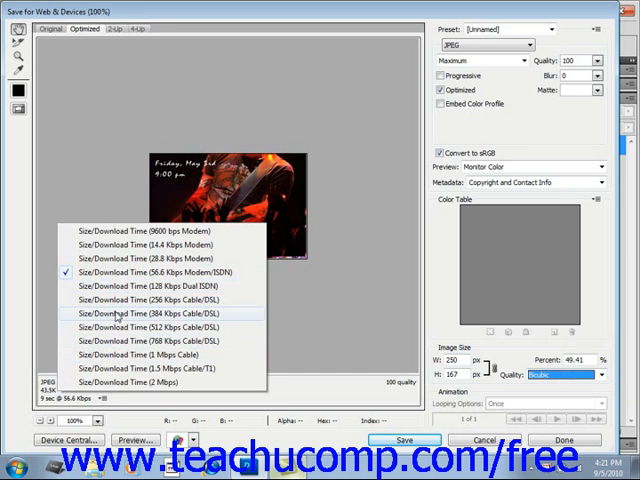
Pick a faster connection speed for the flyer's download-time estimate
click(144, 314)
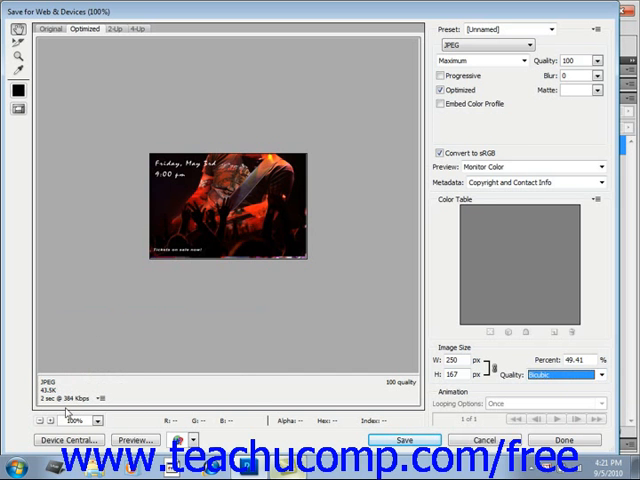
mouse_move(132, 380)
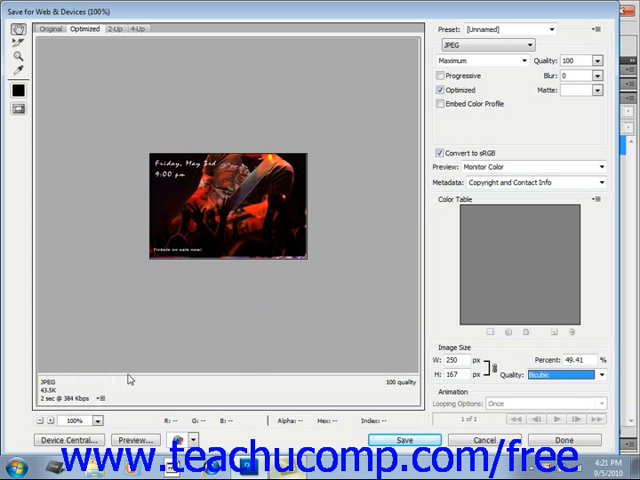
mouse_move(132, 372)
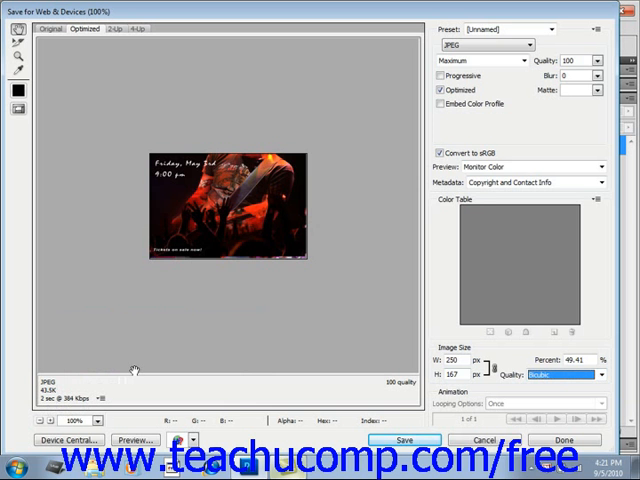
mouse_move(428, 424)
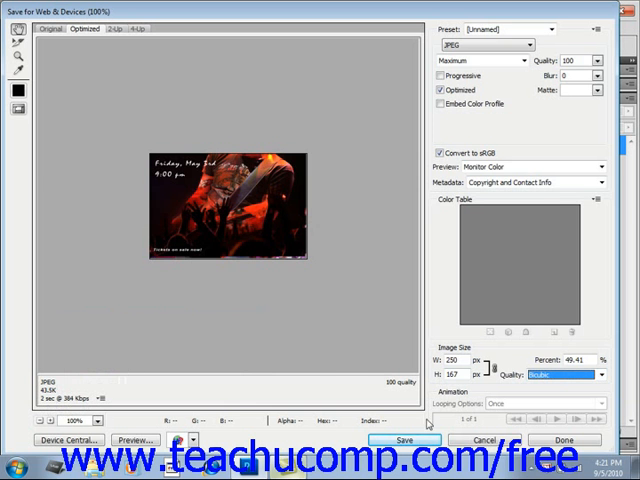
Start saving the optimized image, bringing up Save Optimized As in My Pictures
click(404, 440)
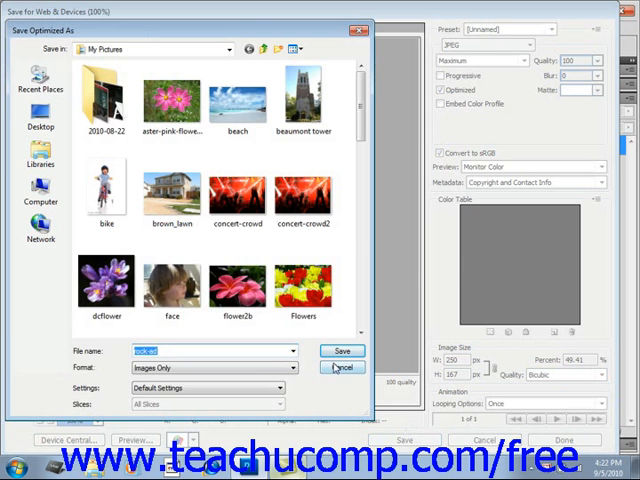
Save the optimized flyer JPEG in the folder, replacing the existing file
click(342, 352)
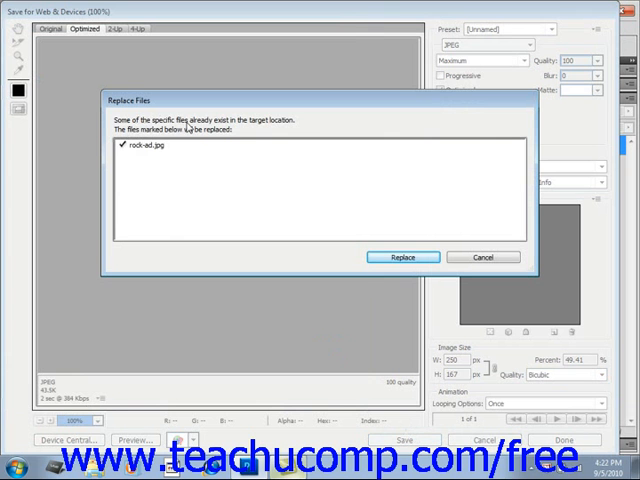
mouse_move(316, 132)
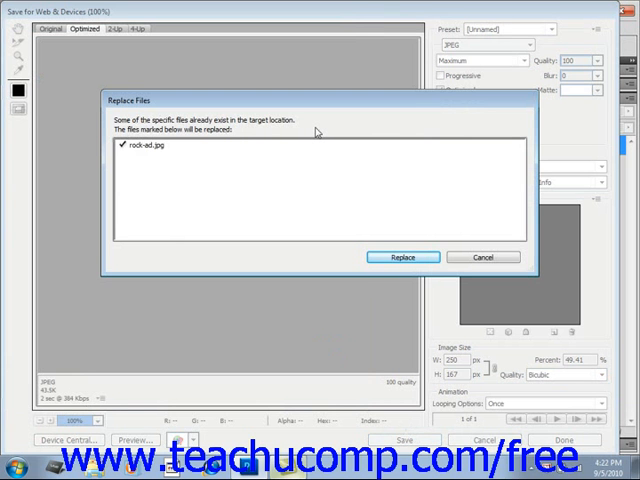
mouse_move(344, 158)
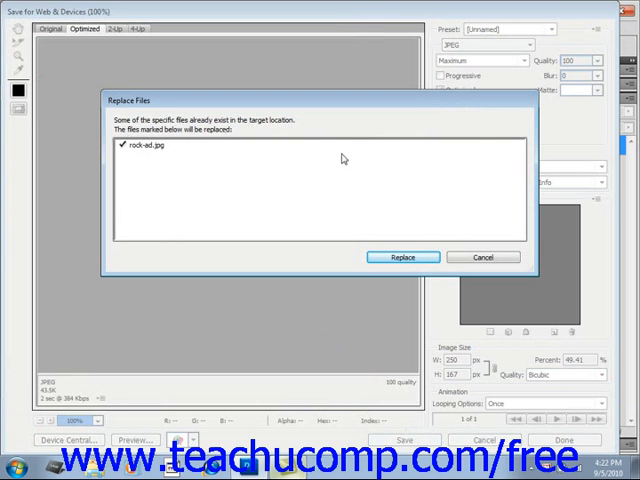
mouse_move(436, 330)
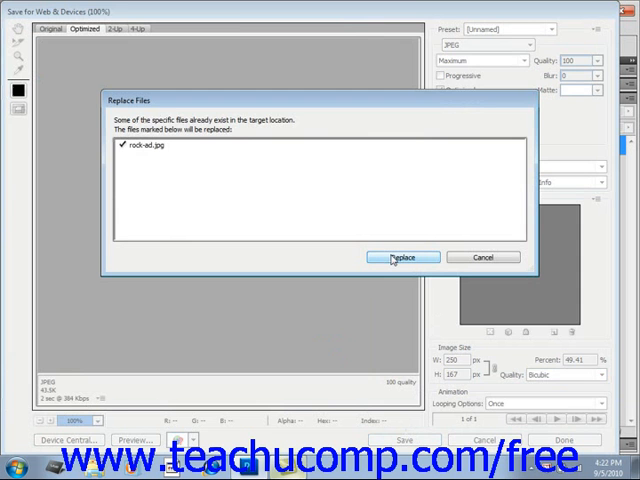
click(402, 256)
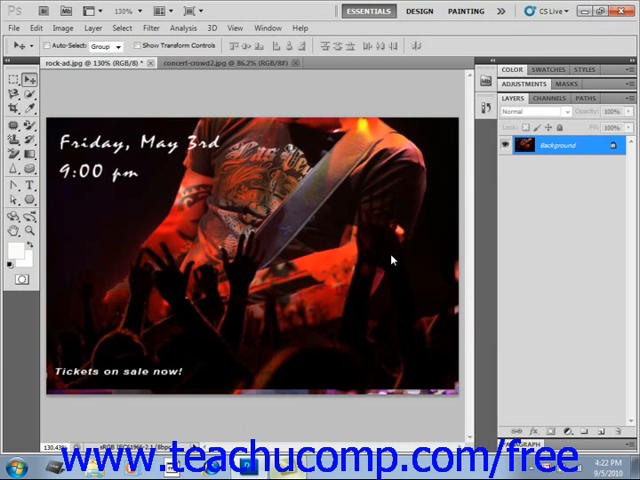
mouse_move(392, 260)
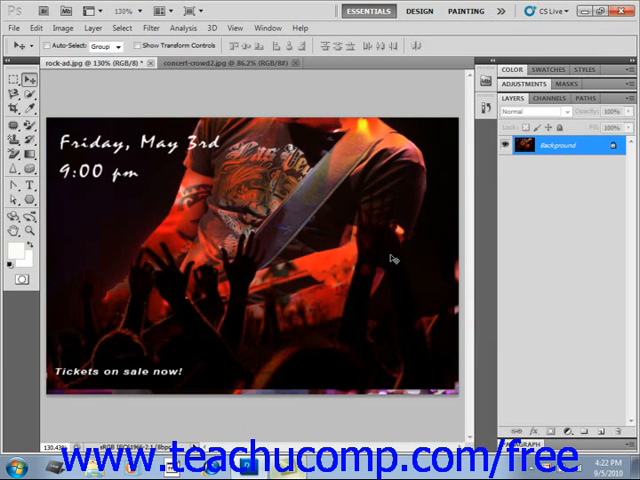